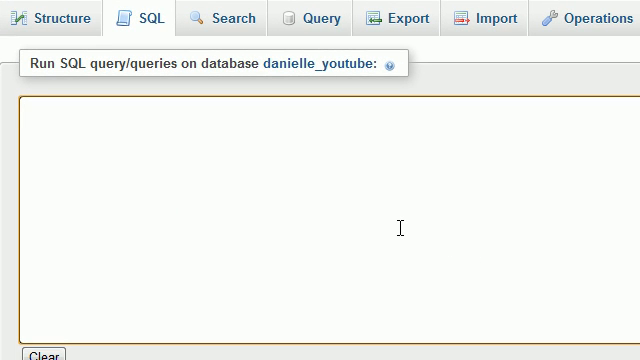
Begin a CONCAT() expression, then discard it to start the query over.
{"action": "type", "text": "CONCAT"}
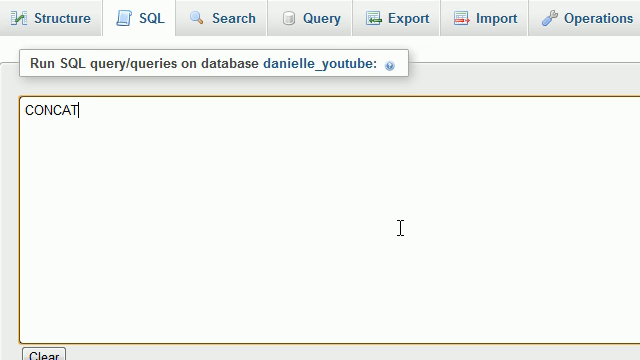
{"action": "type", "text": "()"}
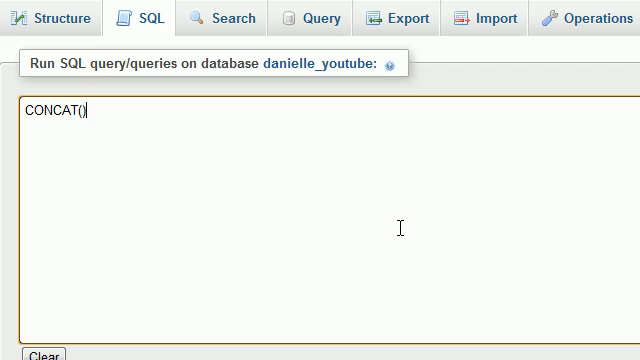
{"action": "key", "text": "BackSpace"}
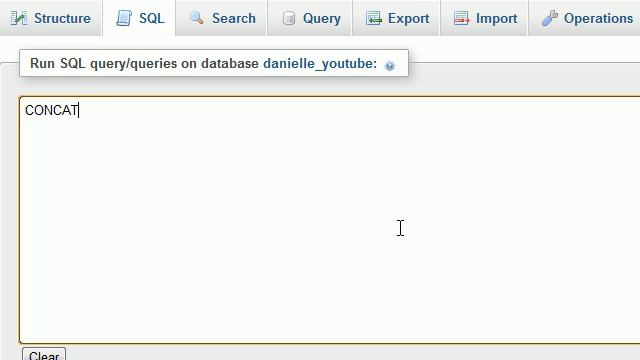
{"action": "key", "text": "ctrl+a"}
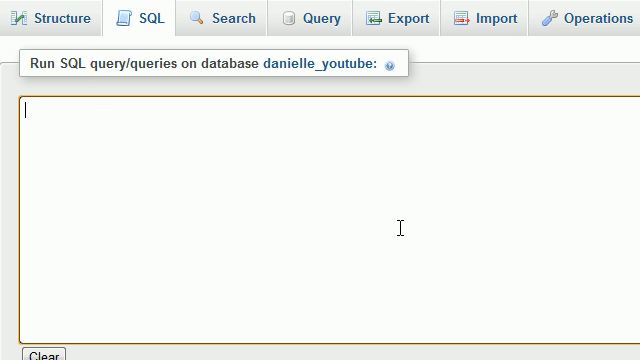
Write the query SELECT name, UPPER(name) FROM customers.
{"action": "type", "text": "S"}
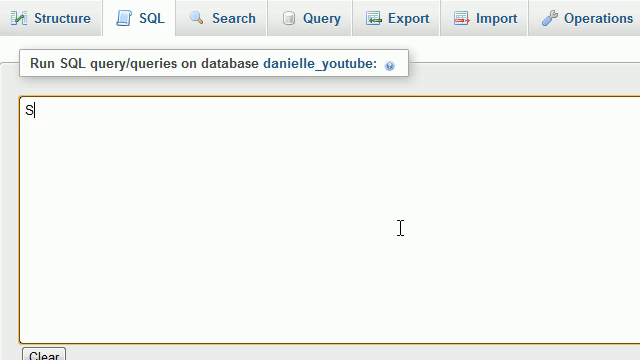
{"action": "type", "text": "ELECT name"}
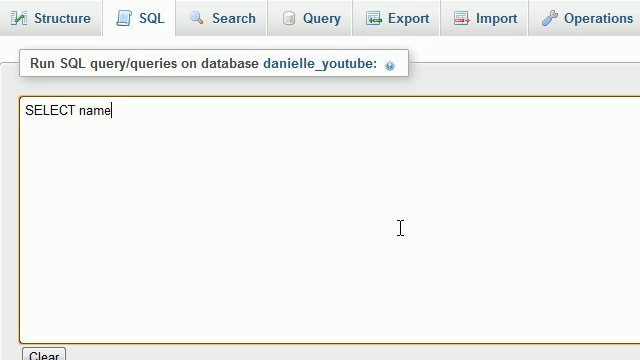
{"action": "type", "text": ","}
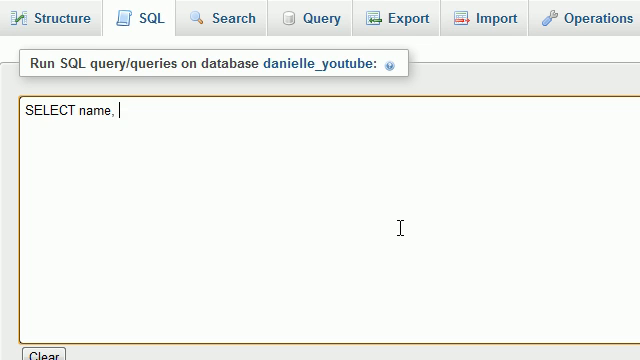
{"action": "type", "text": "UP"}
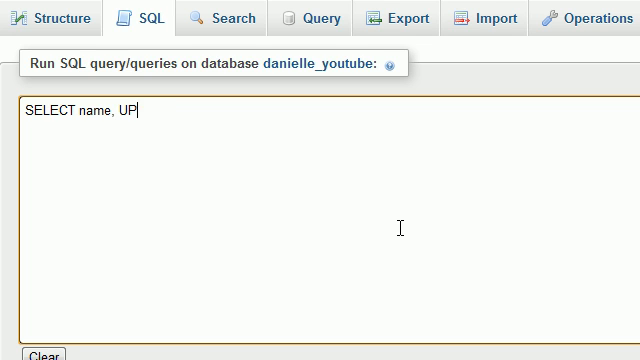
{"action": "type", "text": "PER"}
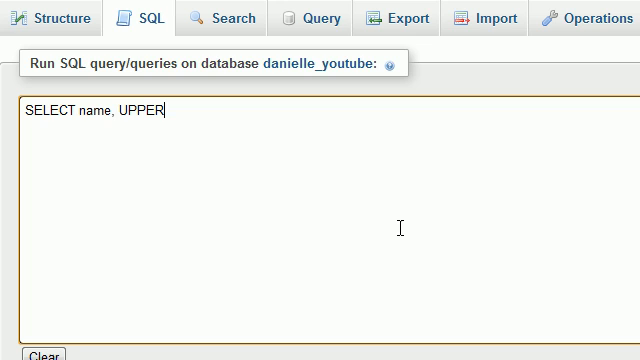
{"action": "type", "text": "()"}
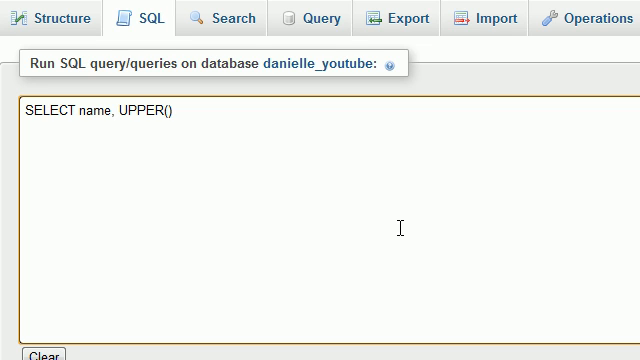
{"action": "type", "text": "name"}
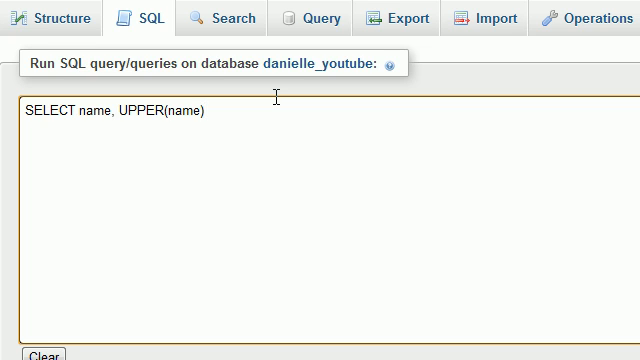
{"action": "type", "text": "FR"}
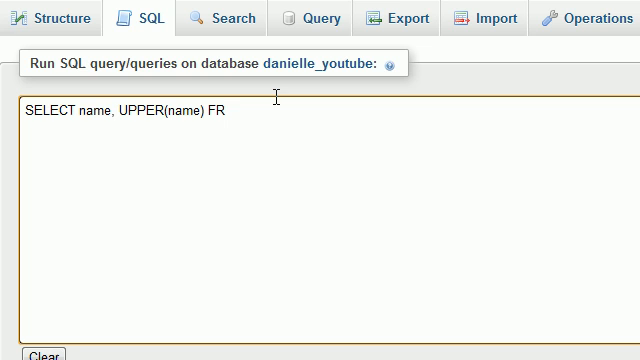
{"action": "type", "text": "OM customers"}
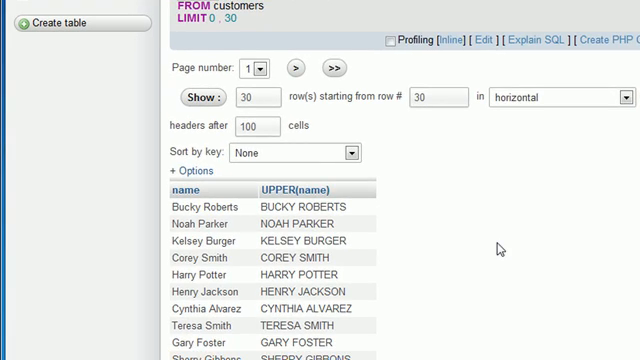
Scroll through the name and UPPER(name) result rows.
{"action": "scroll", "scroll_direction": "down", "scroll_amount": 3}
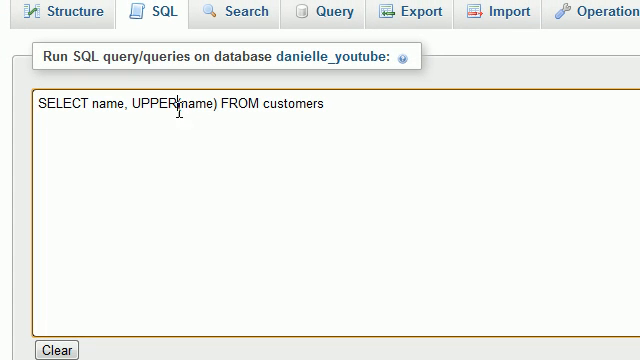
Select the entire UPPER(name) query and delete it, leaving the SQL box empty.
{"action": "double_click", "coordinate": [196, 104]}
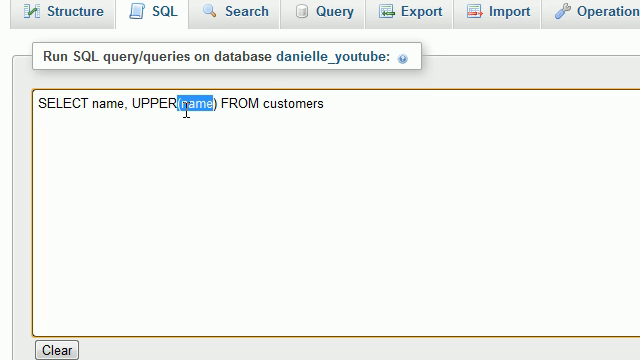
{"action": "key", "text": "ctrl+a"}
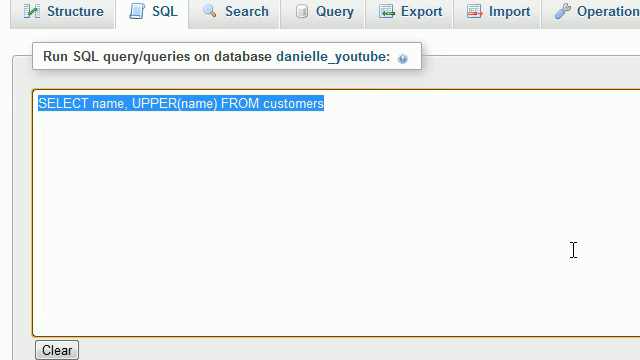
{"action": "key", "text": "Delete"}
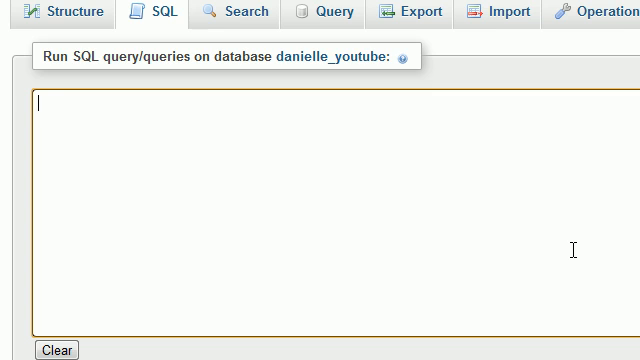
Write the query SELECT cost, SQRT(cost) FROM items.
{"action": "type", "text": "SELECT c"}
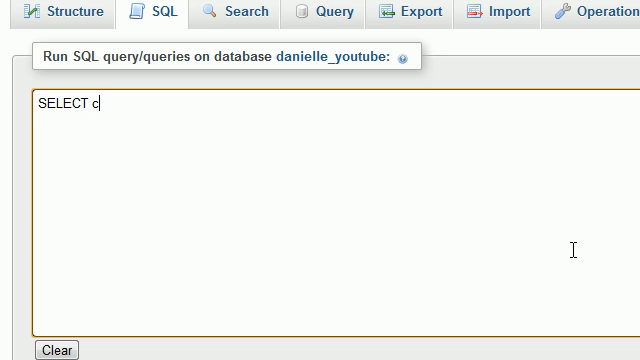
{"action": "type", "text": "ost,"}
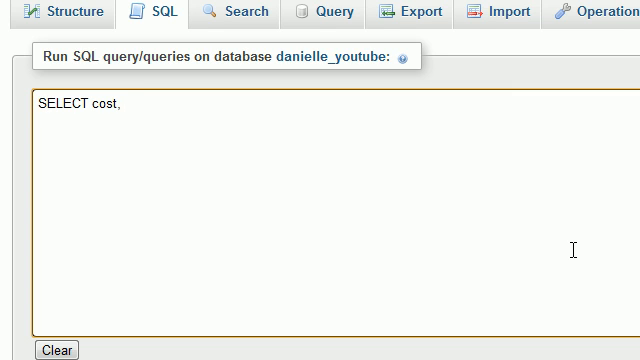
{"action": "type", "text": "SQRT"}
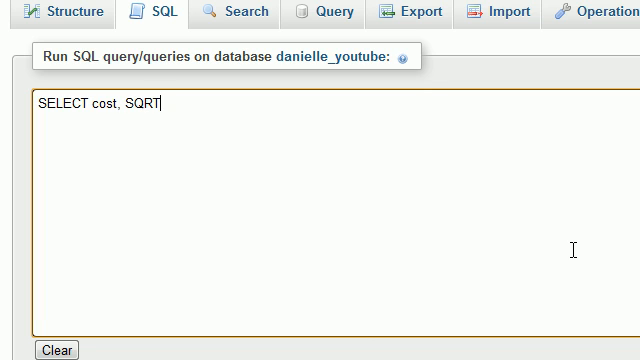
{"action": "type", "text": "()"}
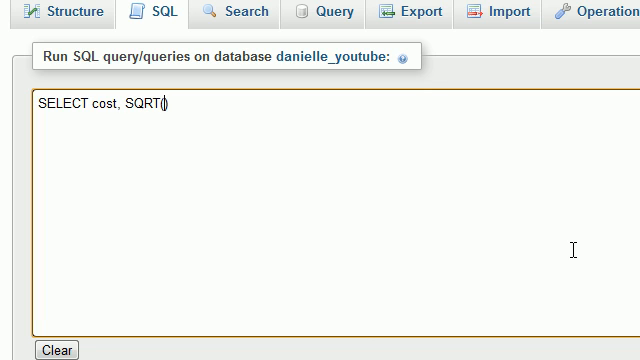
{"action": "type", "text": "cost"}
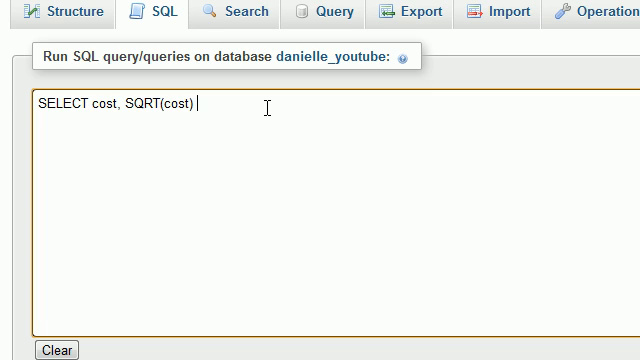
{"action": "mouse_move", "coordinate": [414, 214]}
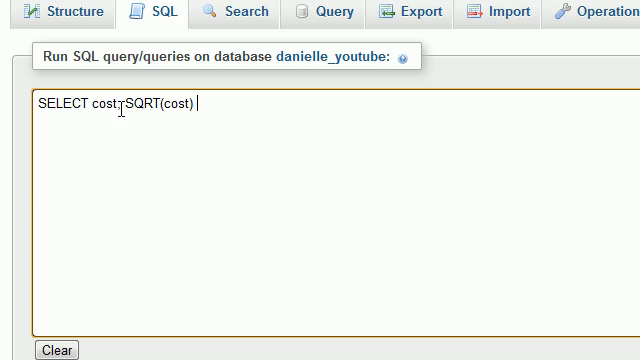
{"action": "double_click", "coordinate": [92, 104]}
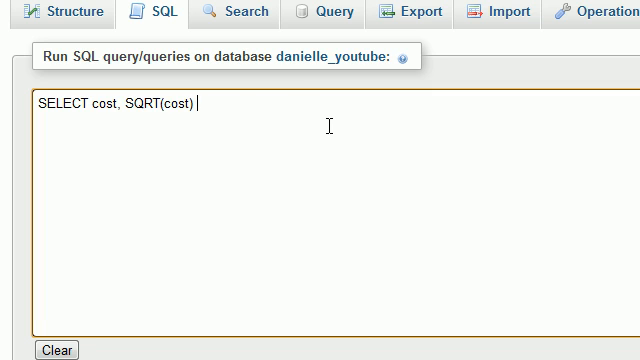
{"action": "type", "text": "FROM items"}
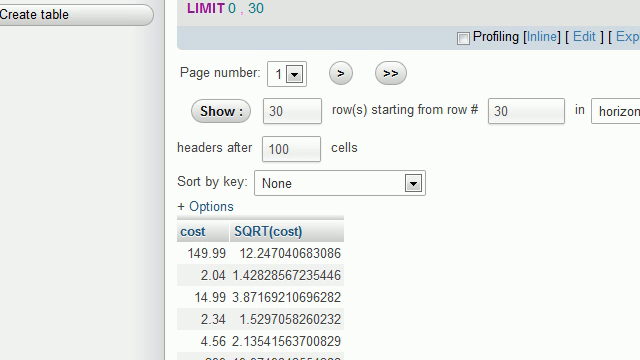
Run the query and look through the cost and SQRT(cost) result rows.
{"action": "scroll", "scroll_direction": "down", "scroll_amount": 3}
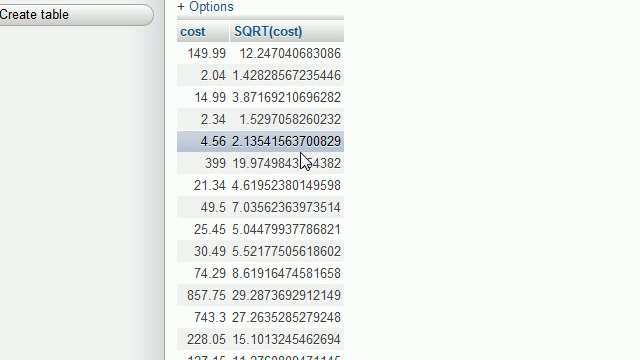
{"action": "left_click", "coordinate": [210, 48]}
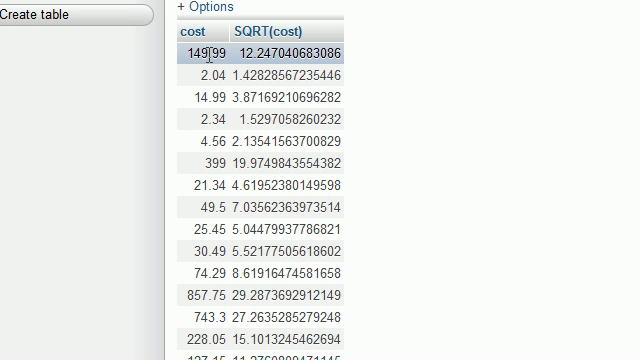
{"action": "mouse_move", "coordinate": [264, 56]}
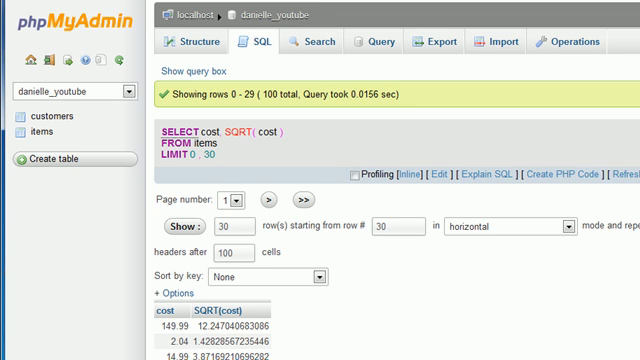
{"action": "mouse_move", "coordinate": [236, 104]}
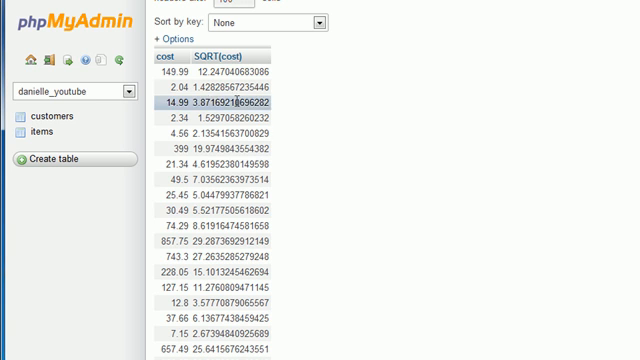
{"action": "mouse_move", "coordinate": [228, 52]}
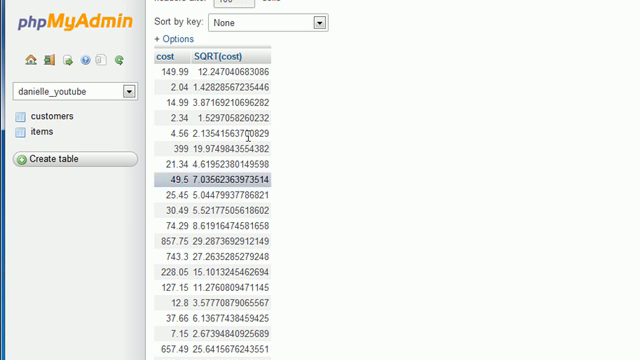
{"action": "left_click", "coordinate": [200, 72]}
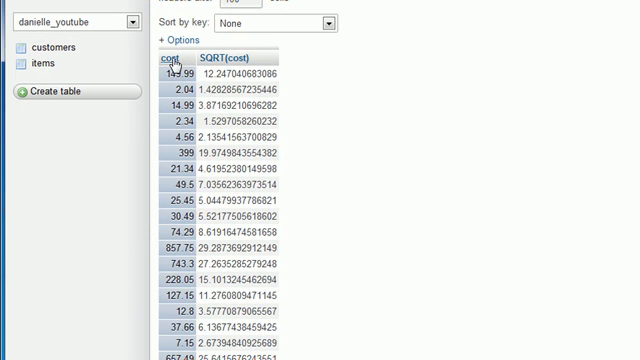
{"action": "mouse_move", "coordinate": [172, 72]}
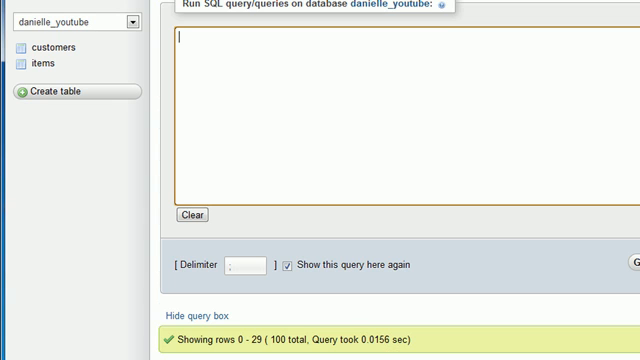
{"action": "mouse_move", "coordinate": [380, 88]}
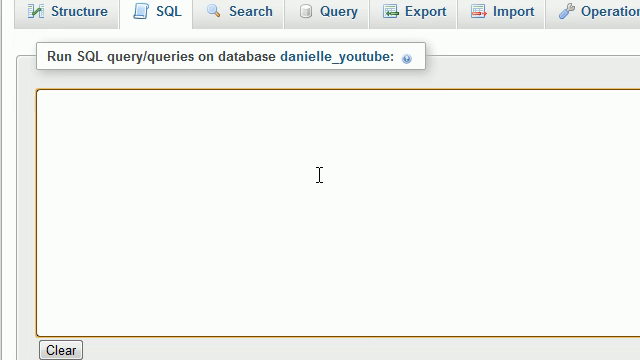
Begin the query SELECT AVG(cost) FROM i… in the empty SQL box.
{"action": "type", "text": "SELE"}
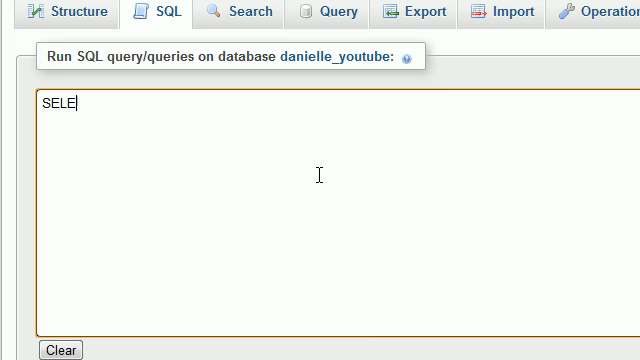
{"action": "type", "text": "CT AVG"}
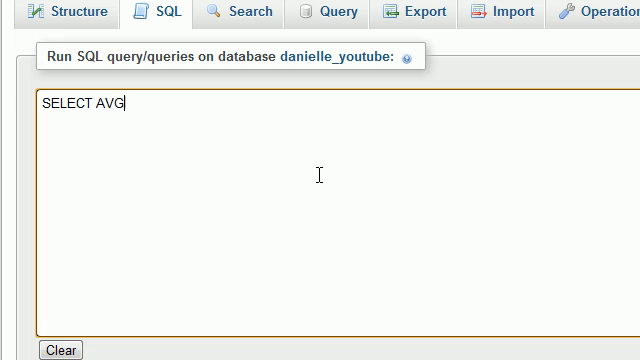
{"action": "type", "text": "()"}
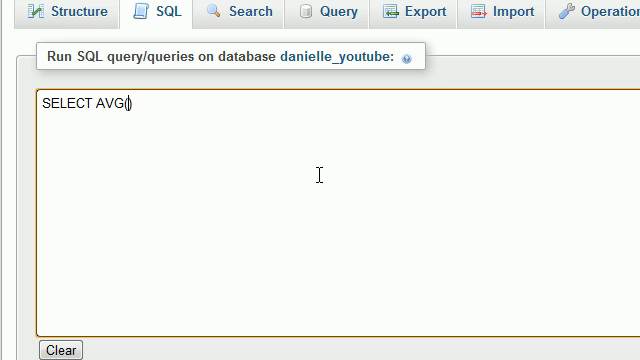
{"action": "type", "text": "cost"}
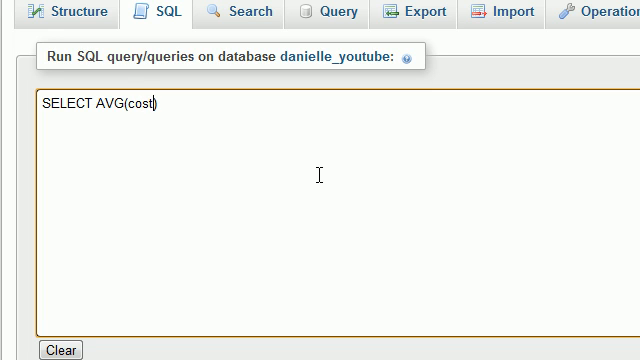
{"action": "type", "text": "FROM i"}
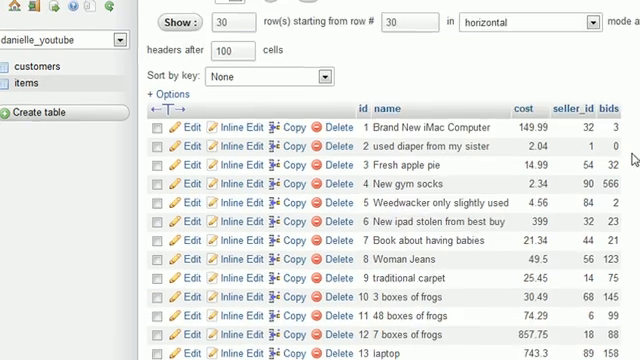
Scroll through the items rows with name, cost, seller_id and bids.
{"action": "scroll", "scroll_direction": "down", "scroll_amount": 3}
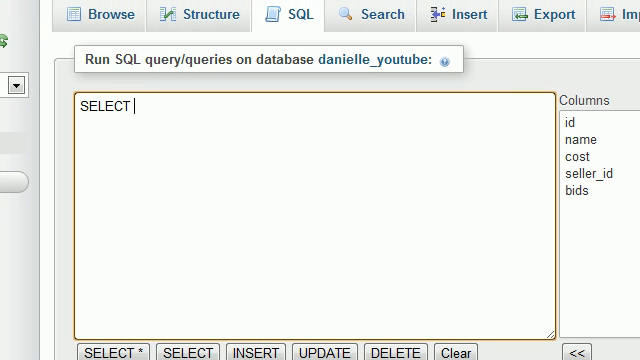
Complete the query as SELECT SUM(bids) FROM items to total all bids.
{"action": "type", "text": "SUM()"}
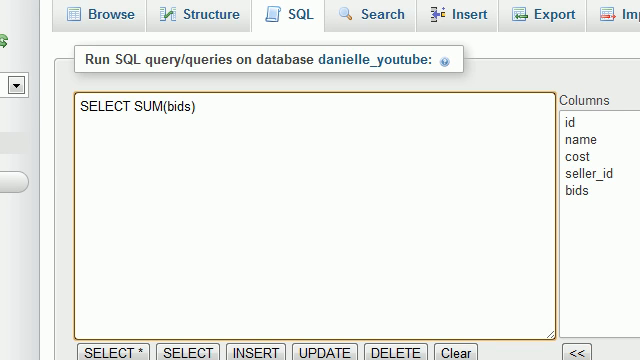
{"action": "type", "text": "FROM items"}
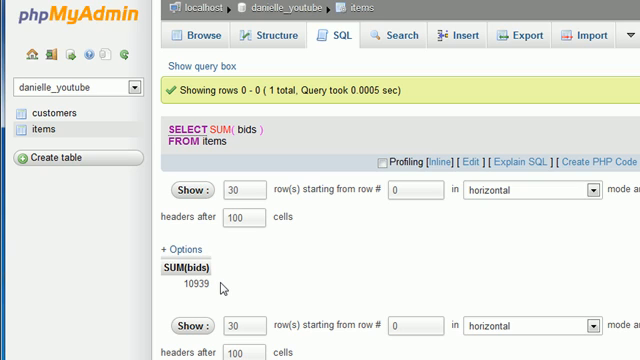
{"action": "mouse_move", "coordinate": [222, 284]}
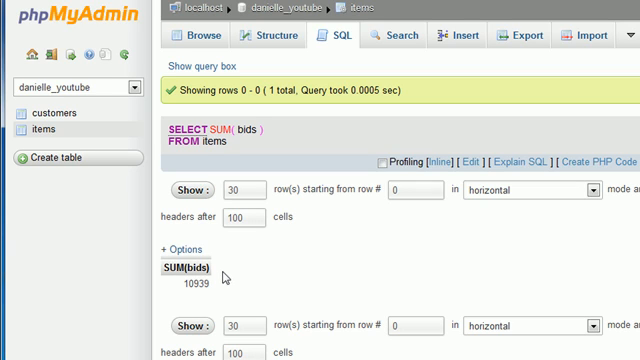